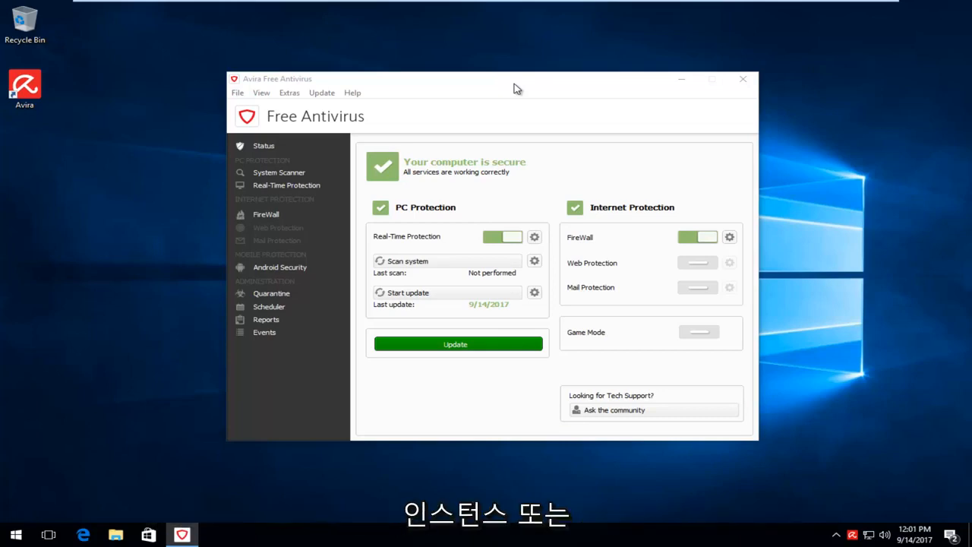
pyautogui.moveTo(917, 152)
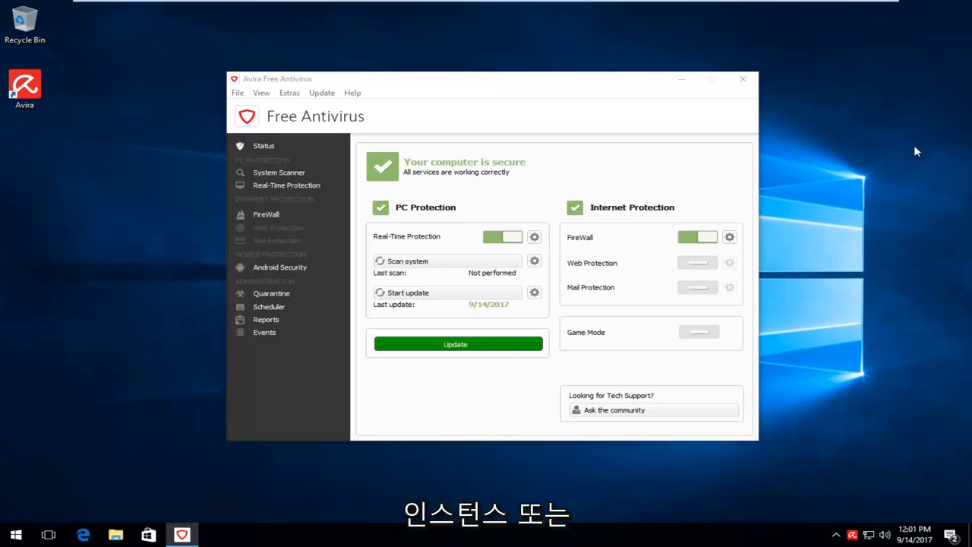
# - Close the Avira Free Antivirus window, leaving only the desktop
pyautogui.click(741, 79)
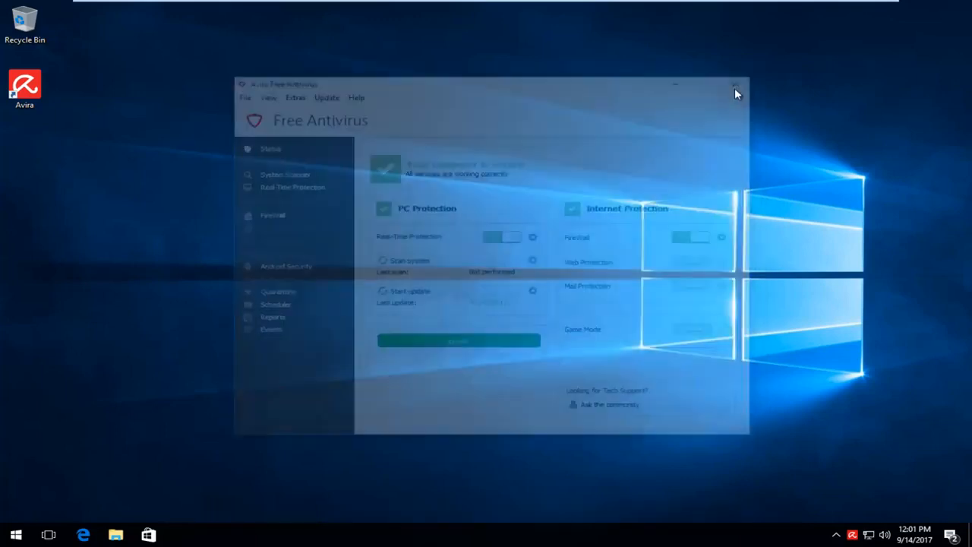
pyautogui.click(735, 85)
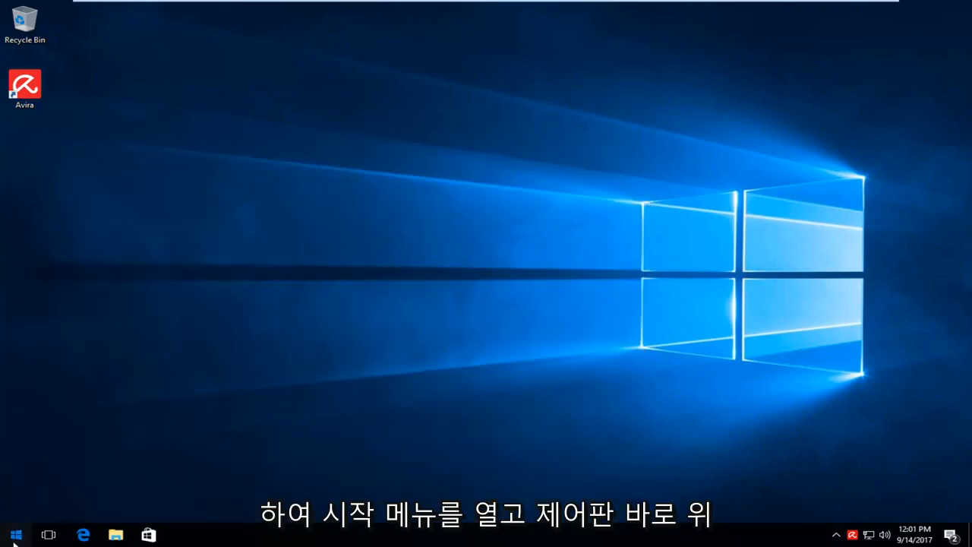
# - Search the Start menu for 'programs' and launch Programs and Features
pyautogui.click(15, 534)
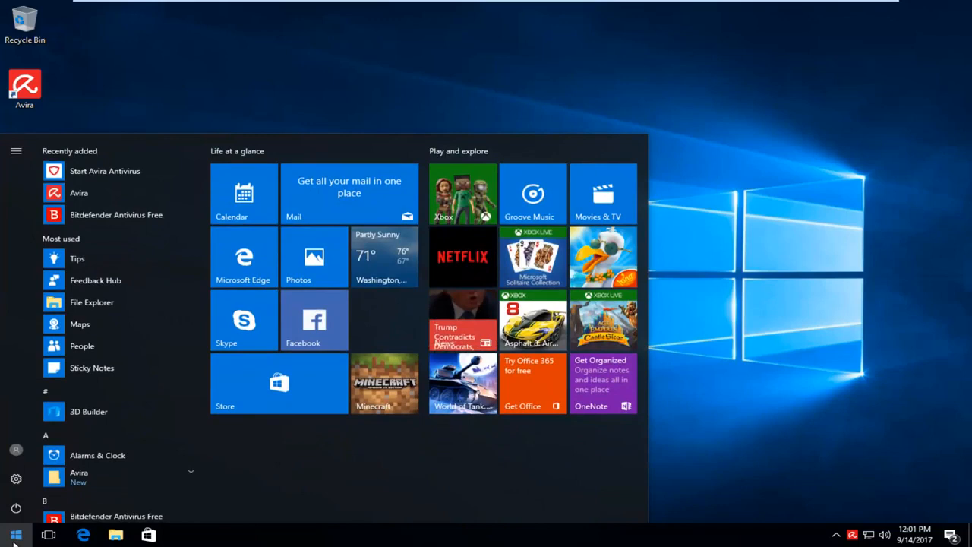
pyautogui.click(16, 534)
pyautogui.write('p')
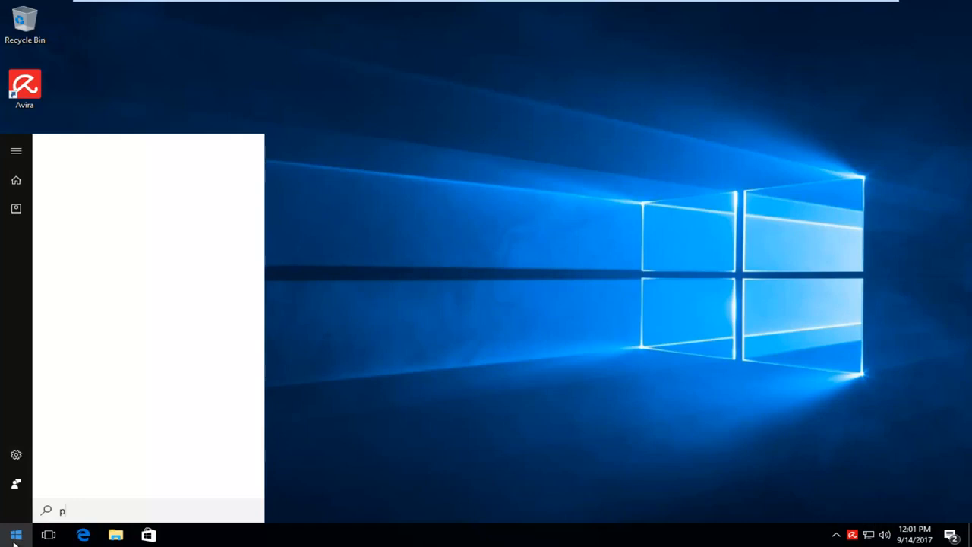
pyautogui.write('rograms')
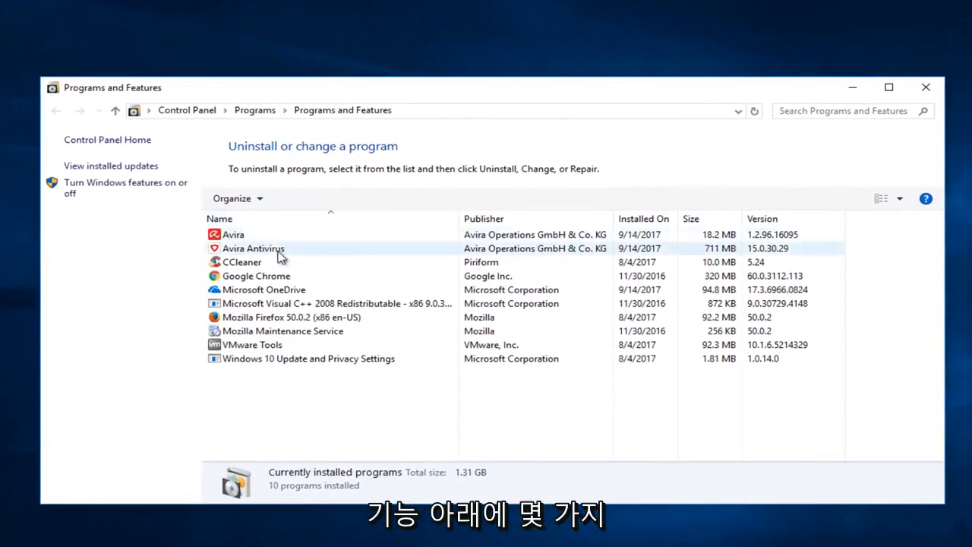
pyautogui.moveTo(243, 243)
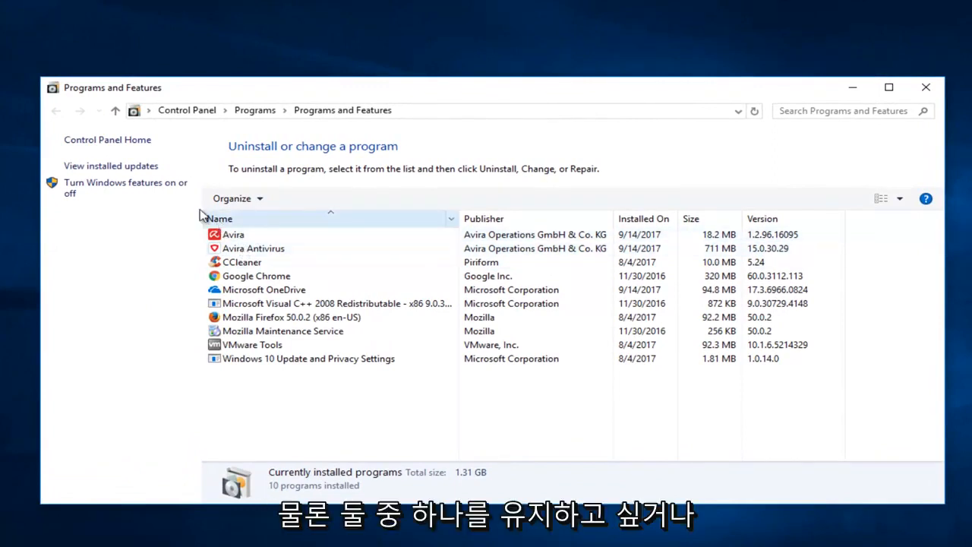
# - Attempt to uninstall the Avira package and dismiss the 'Uninstallation not possible' message
pyautogui.click(252, 248)
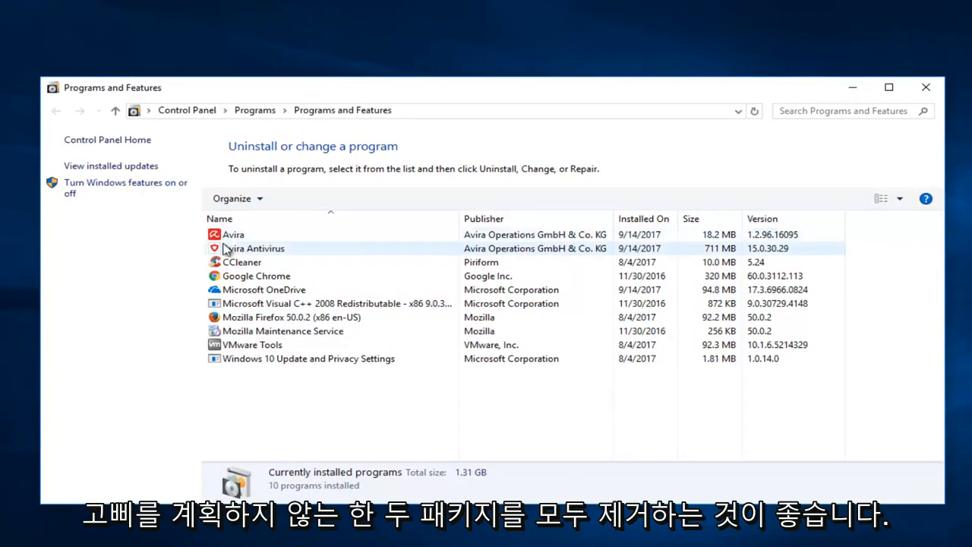
pyautogui.click(234, 234)
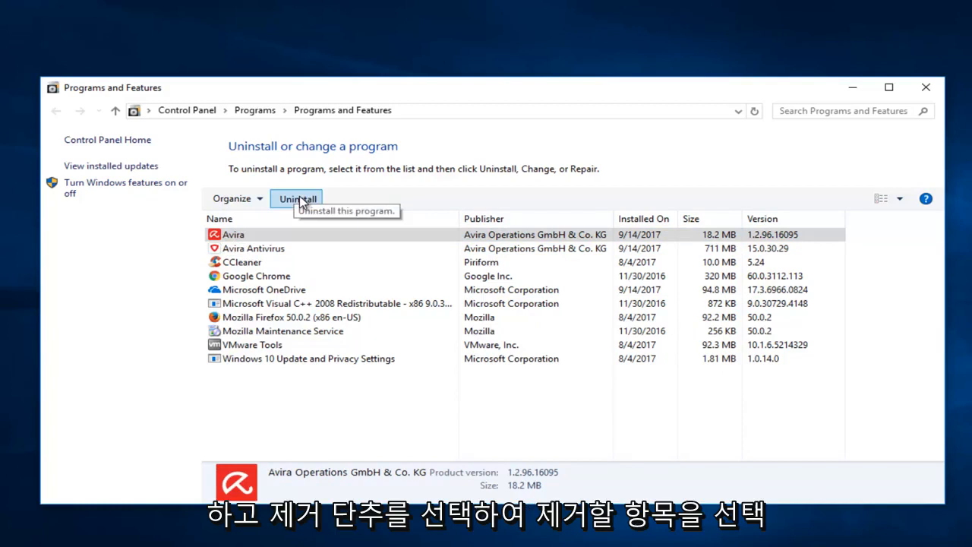
pyautogui.click(296, 197)
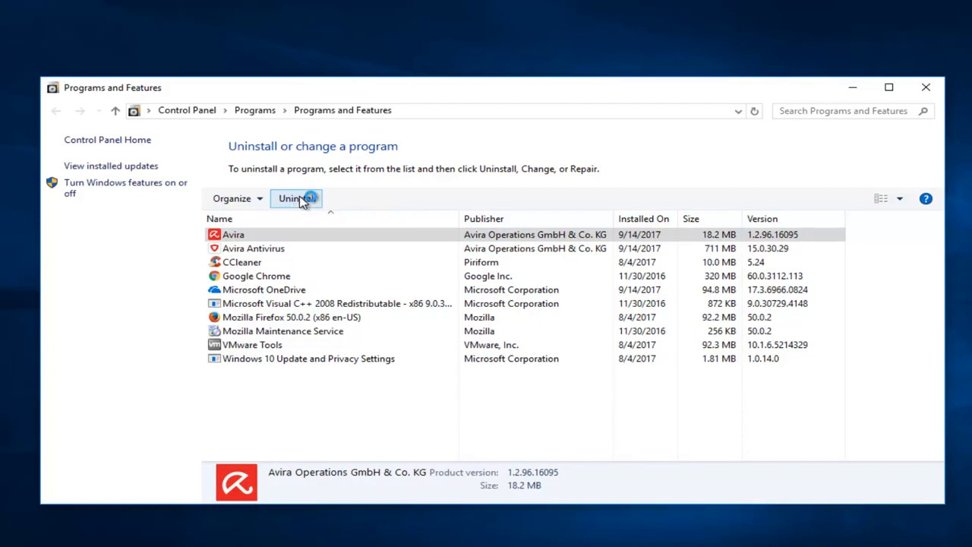
pyautogui.click(296, 198)
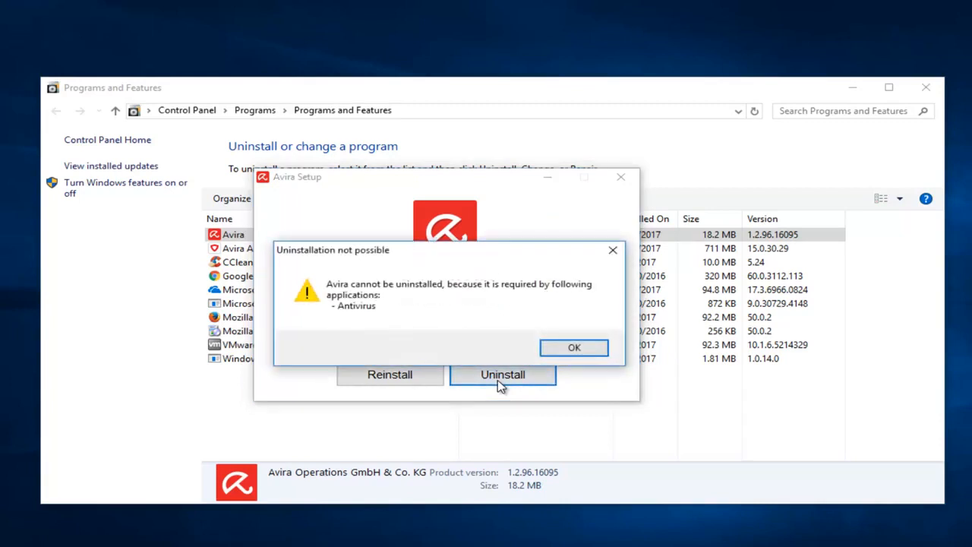
pyautogui.moveTo(310, 292)
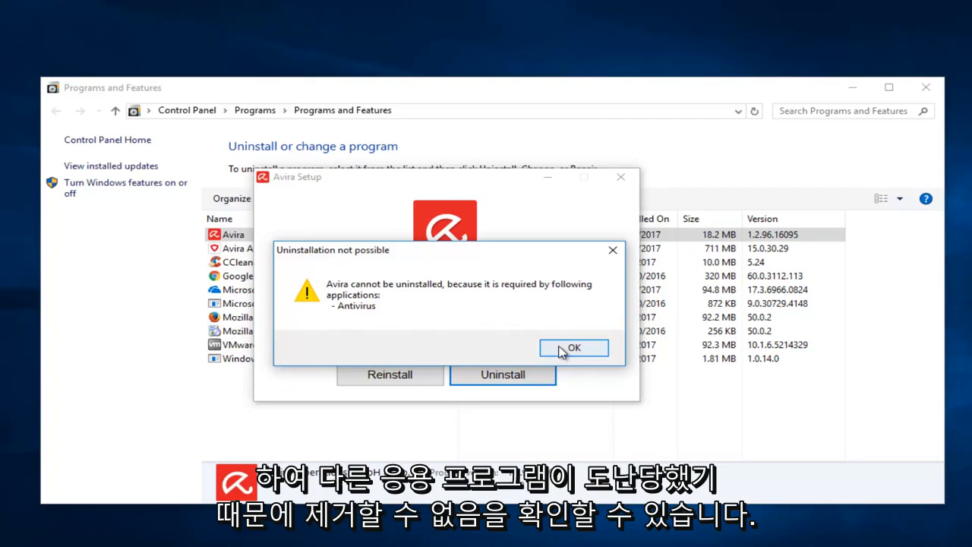
pyautogui.click(574, 346)
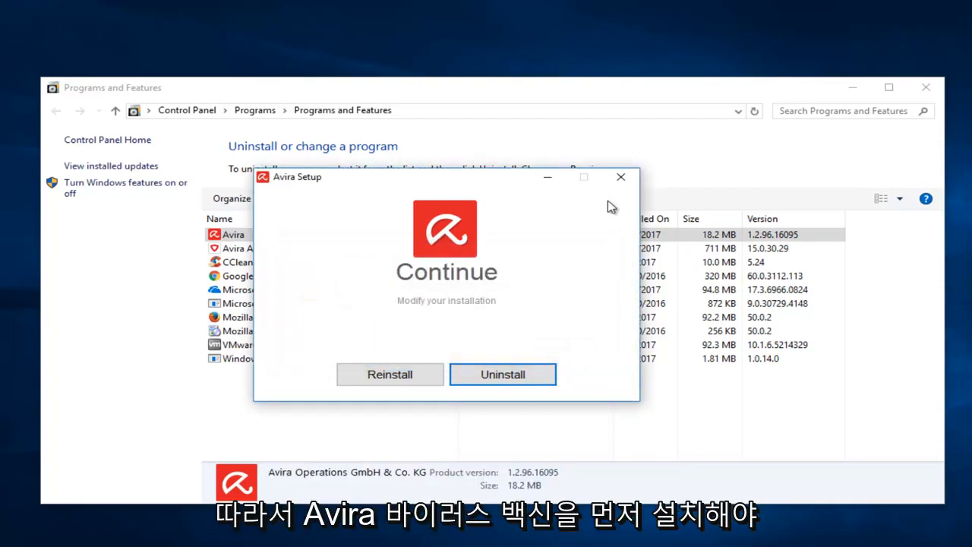
# - Uninstall Avira Antivirus, proceeding despite the high security risk warning
pyautogui.click(620, 176)
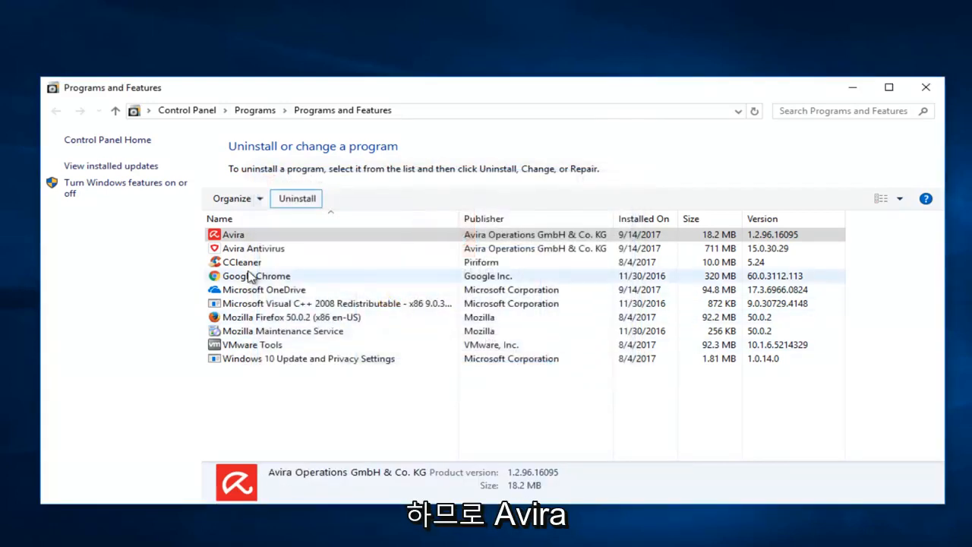
pyautogui.click(252, 249)
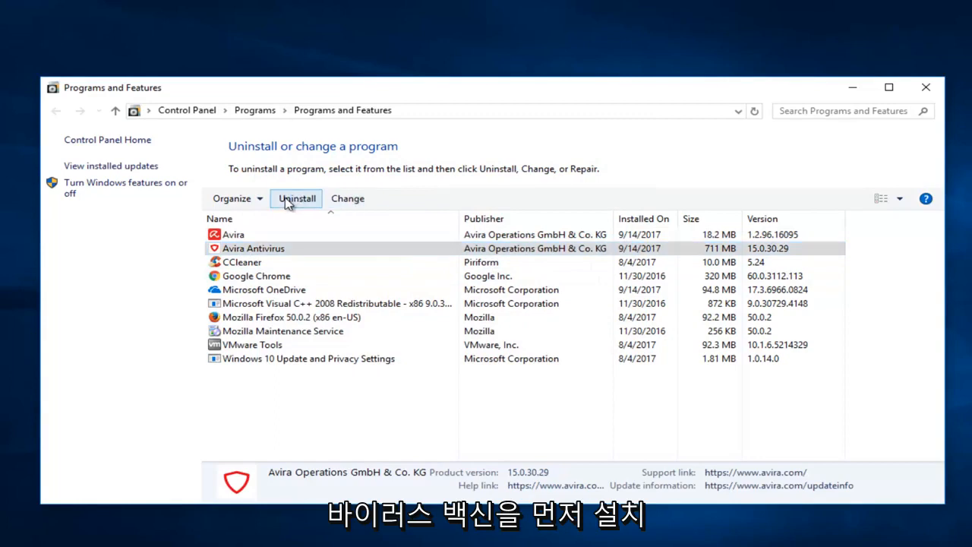
pyautogui.click(296, 197)
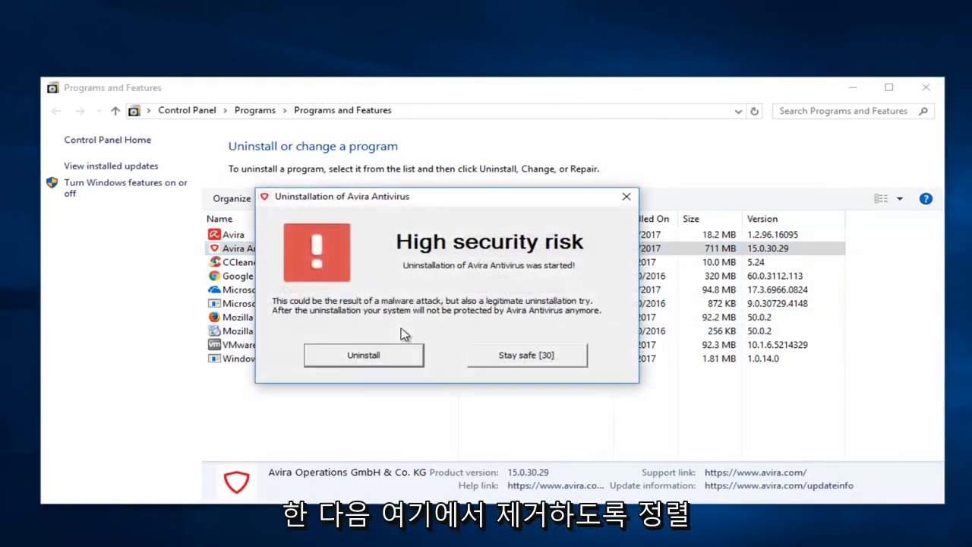
pyautogui.click(363, 355)
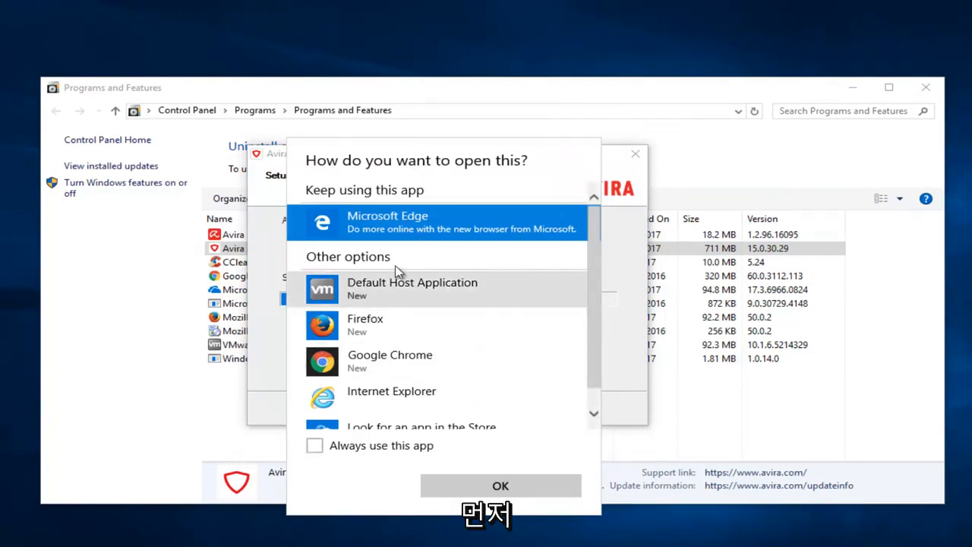
# - Dismiss the feedback survey, Open-with prompt and OpenWith.exe error dialogs
pyautogui.click(501, 486)
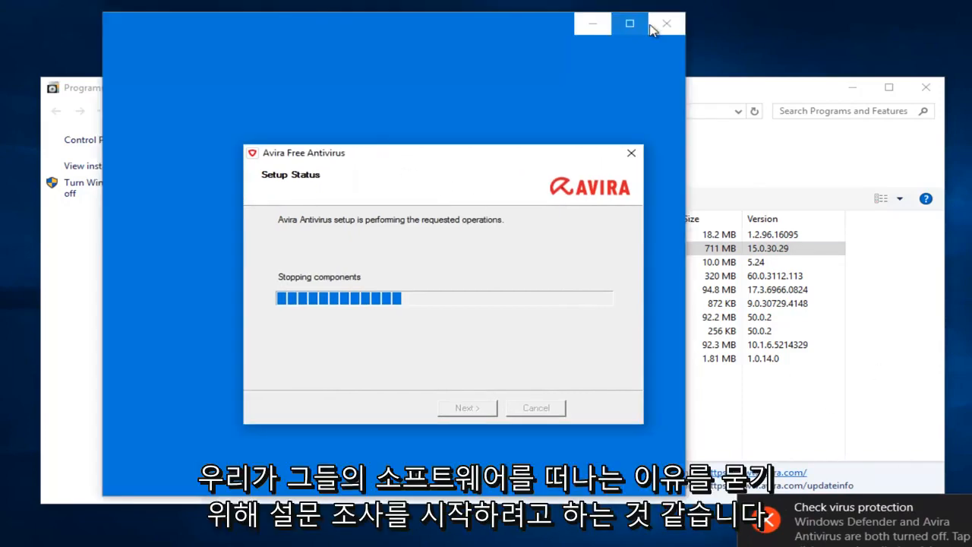
pyautogui.click(667, 24)
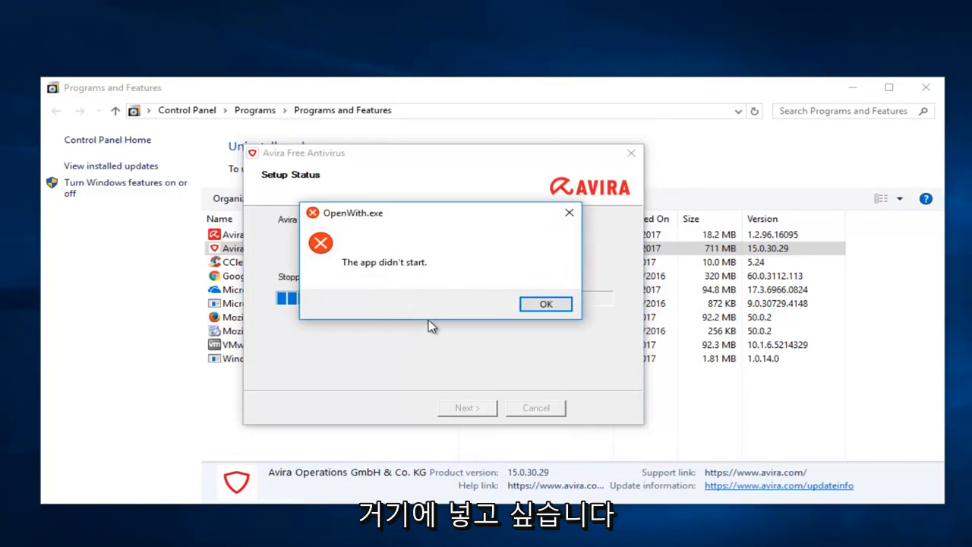
pyautogui.click(545, 304)
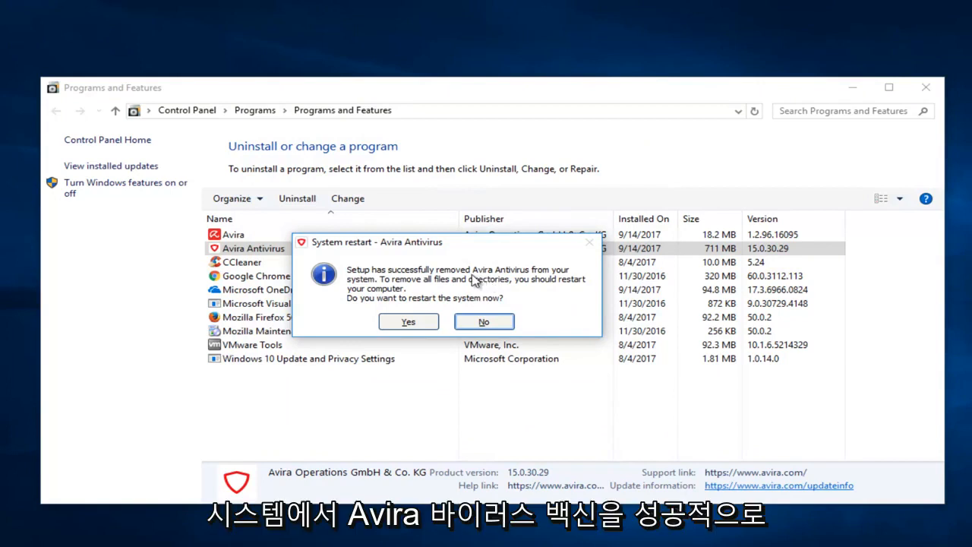
pyautogui.moveTo(391, 304)
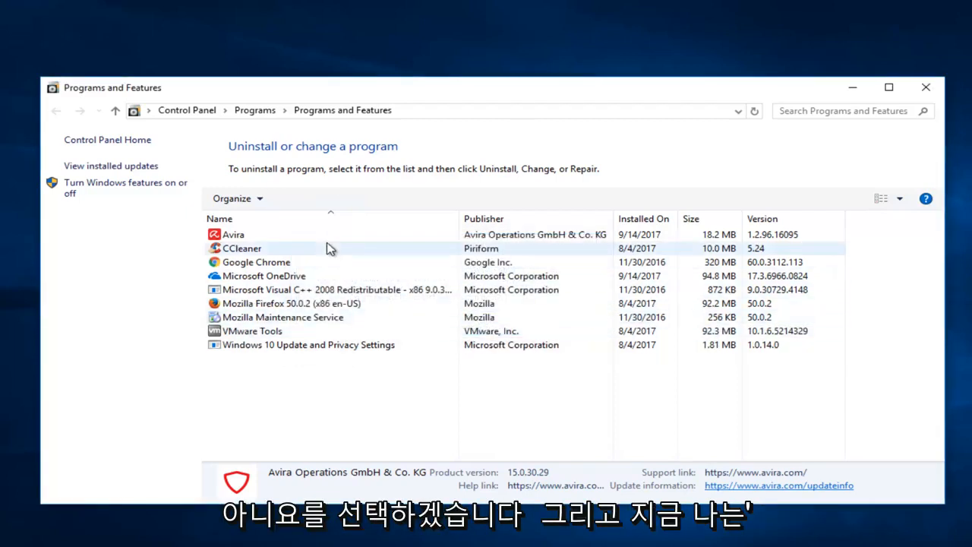
# - Uninstall the remaining Avira package until Avira Setup reports Done
pyautogui.click(234, 234)
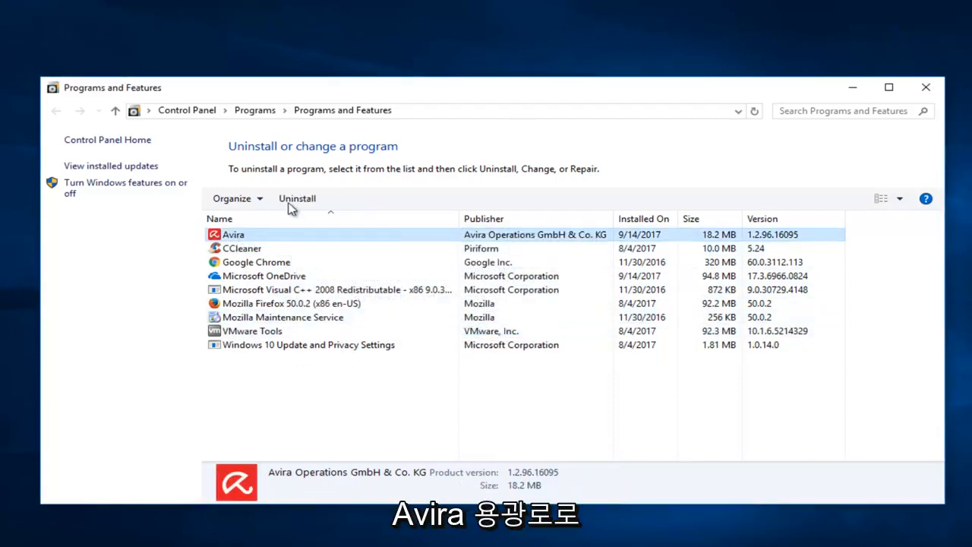
pyautogui.click(298, 198)
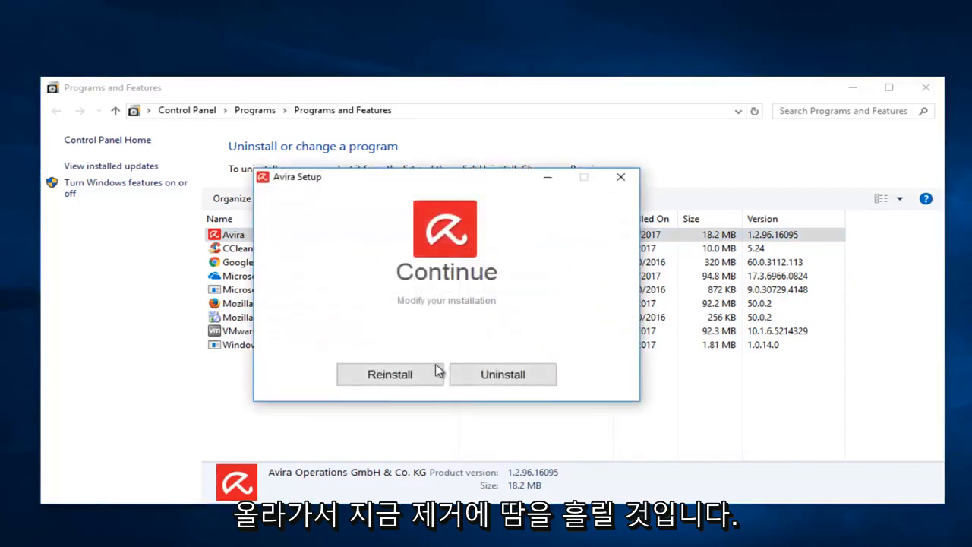
pyautogui.click(502, 374)
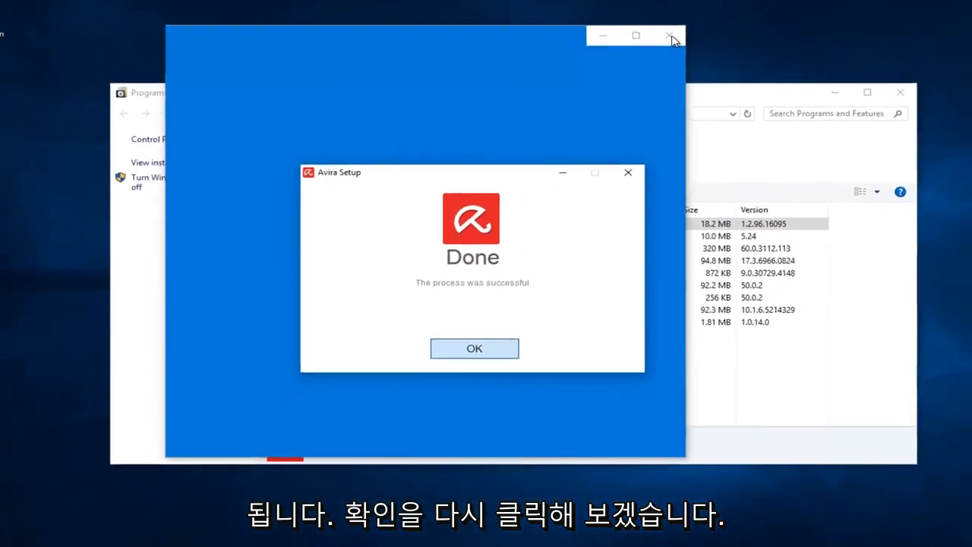
# - Acknowledge the successful removal, close the survey browser and Programs and Features
pyautogui.click(474, 348)
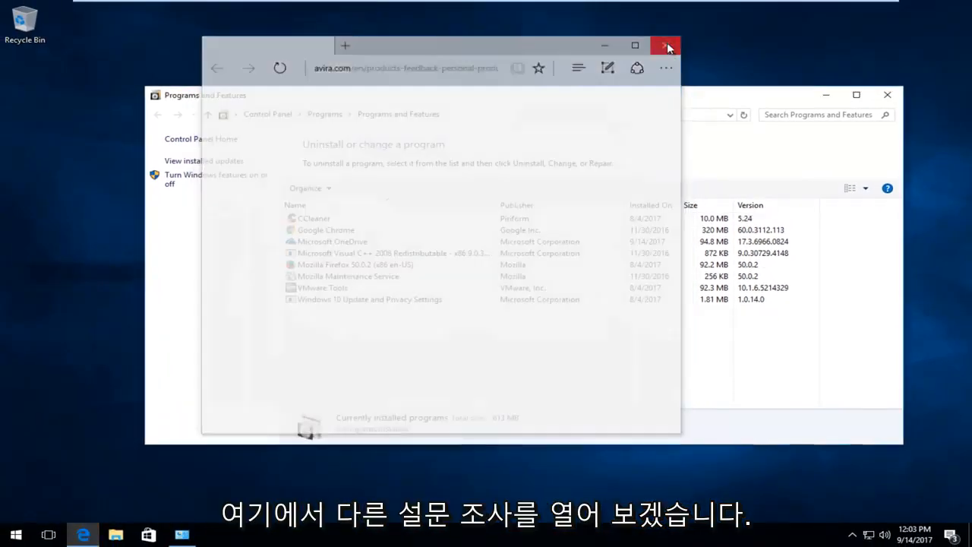
pyautogui.click(665, 46)
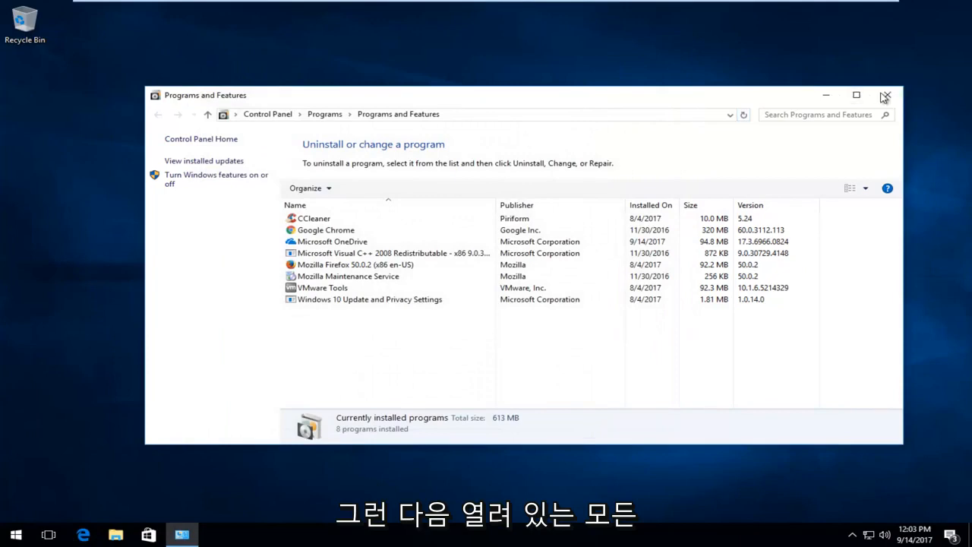
pyautogui.click(886, 97)
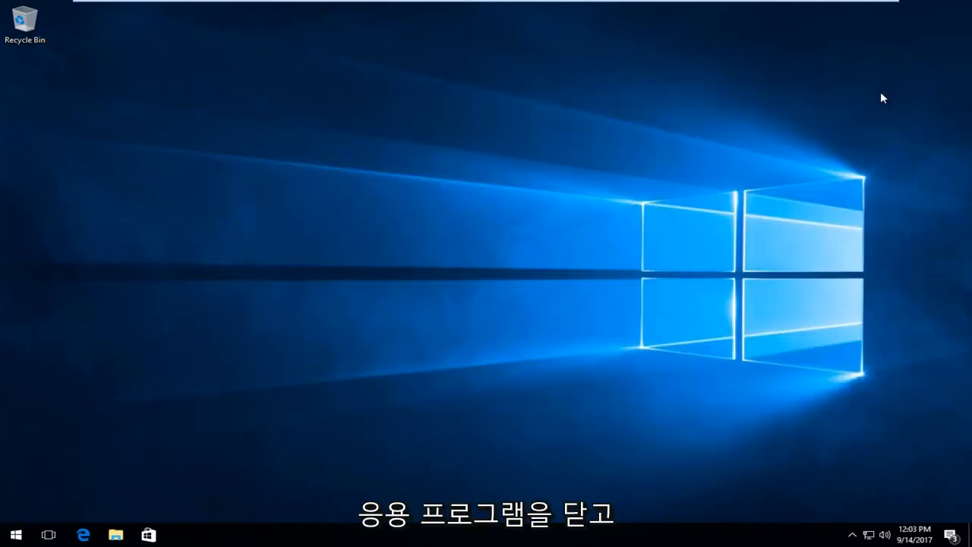